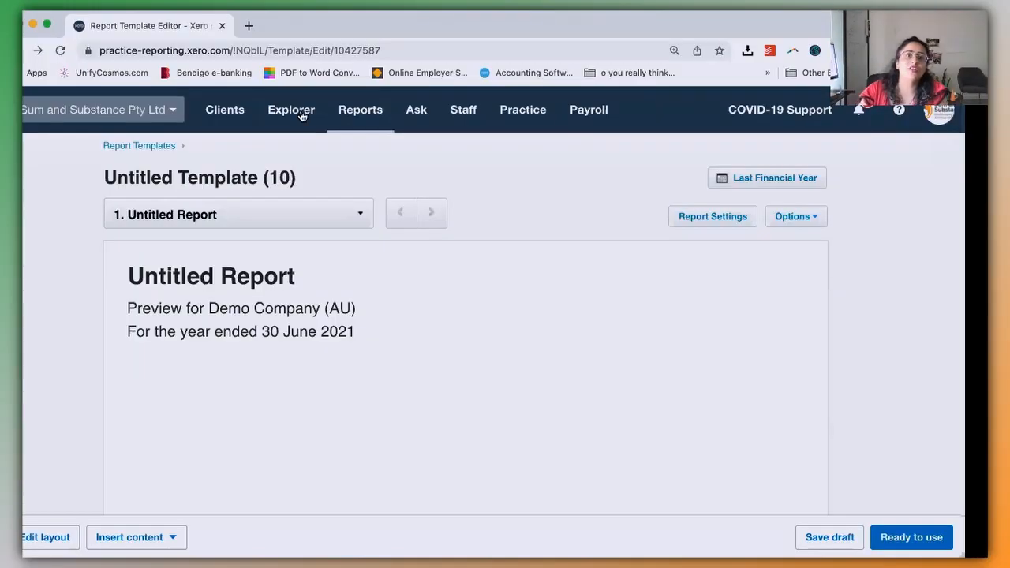
Step: Add a second report to the template by searching 'blank' and choosing Blank Report
click(238, 215)
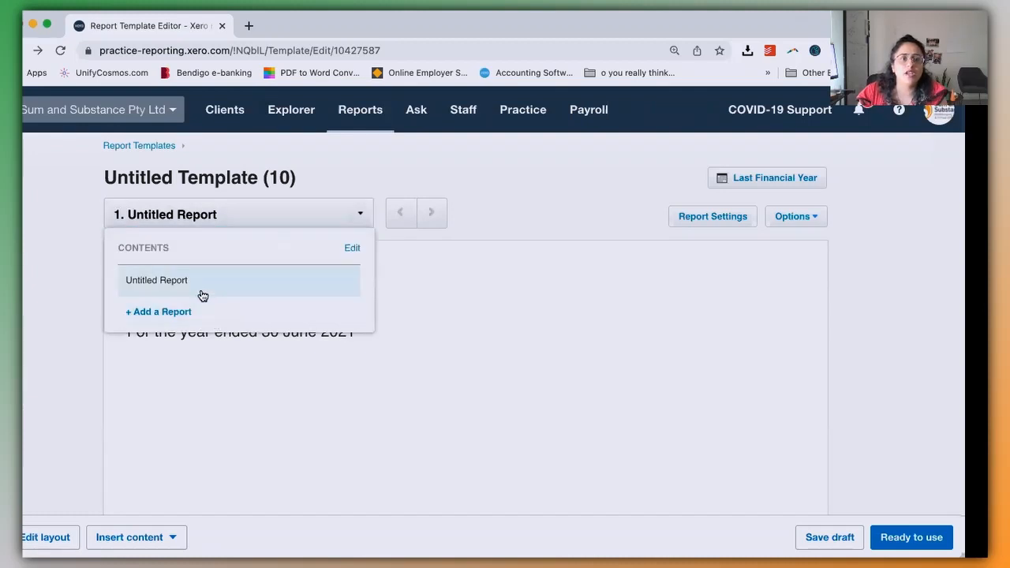
click(158, 311)
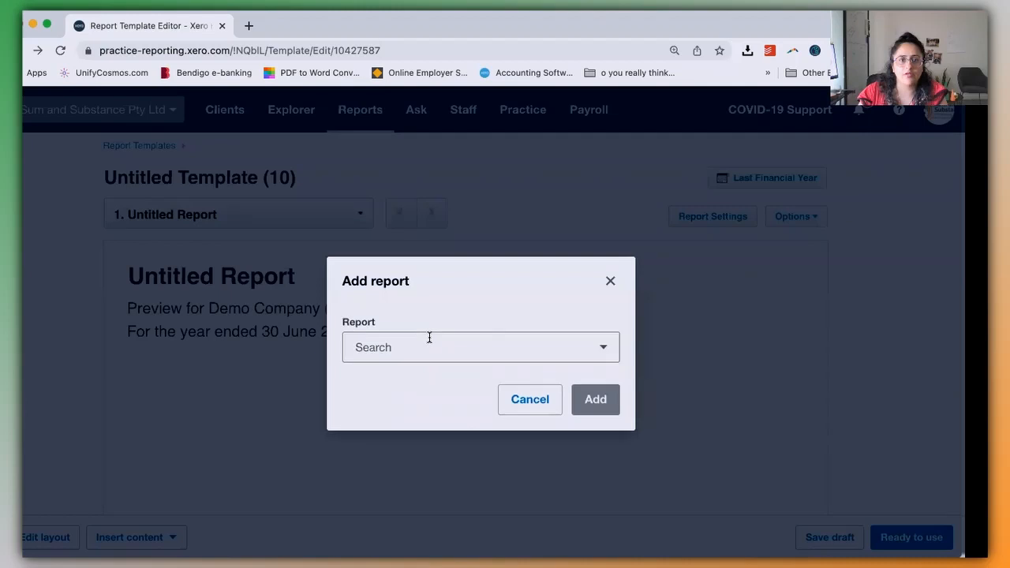
text(b)
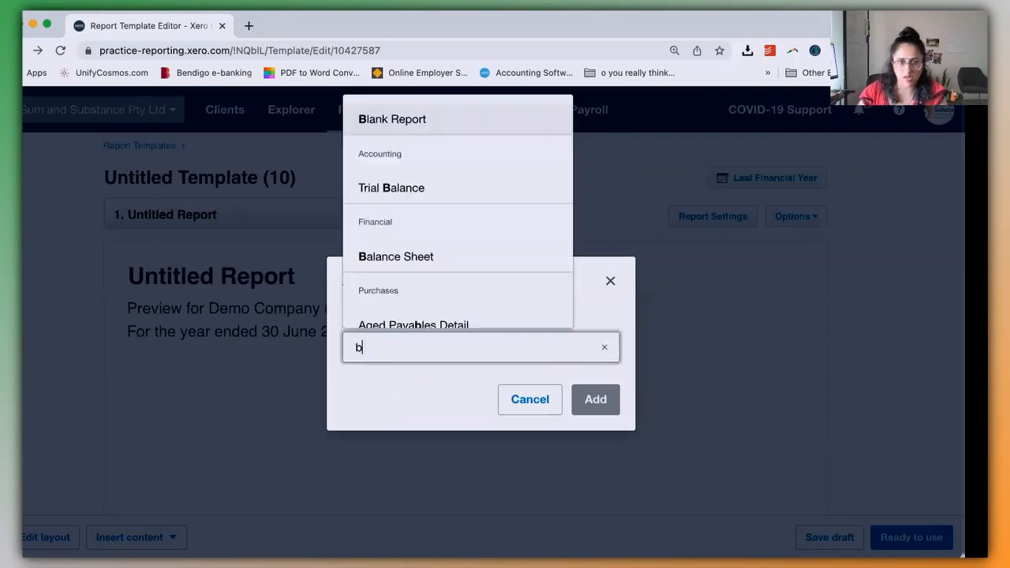
text(lank)
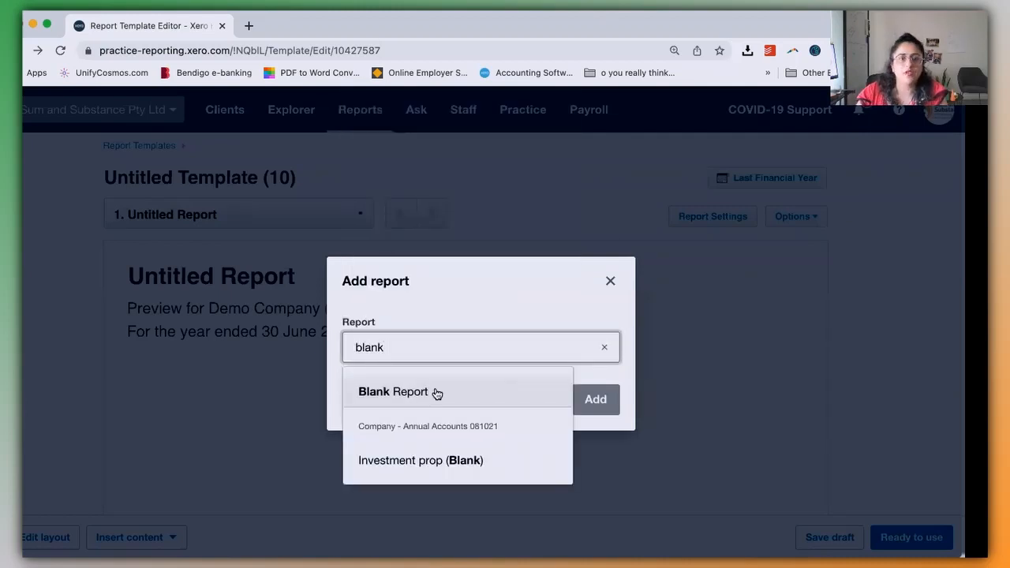
click(393, 391)
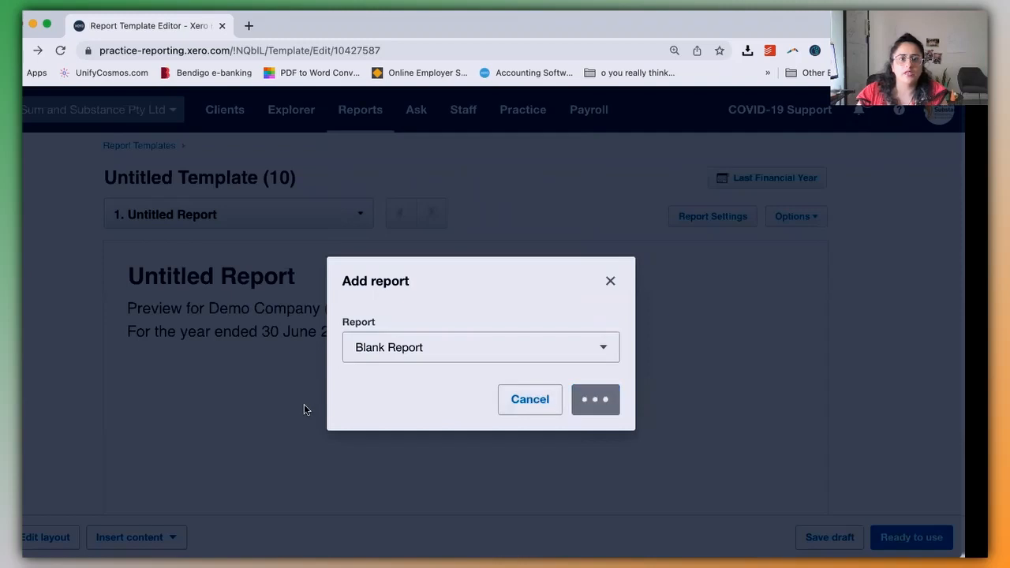
click(595, 399)
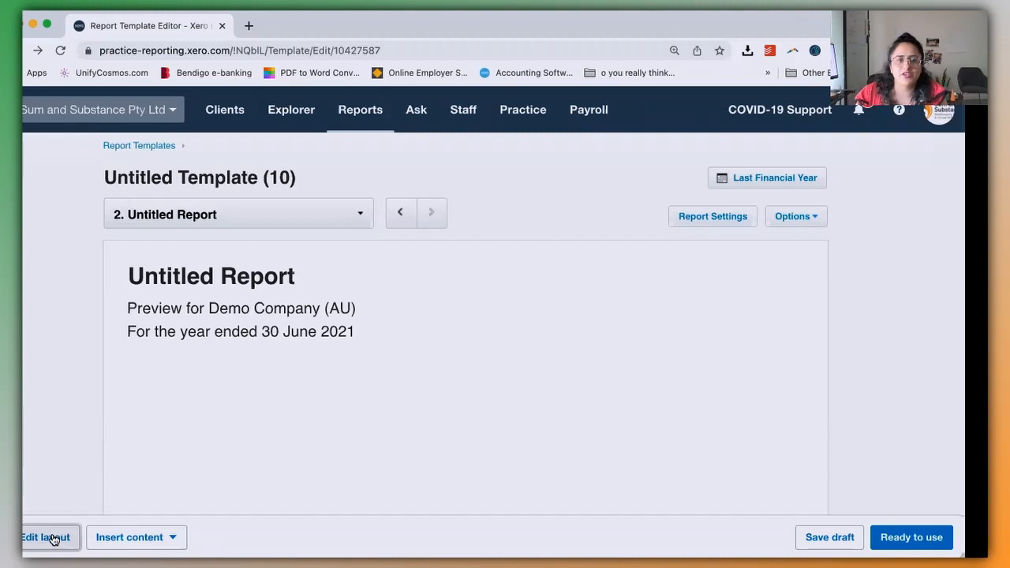
Step: Edit the new report's layout and add a numbered text block titled 'wr'
click(44, 537)
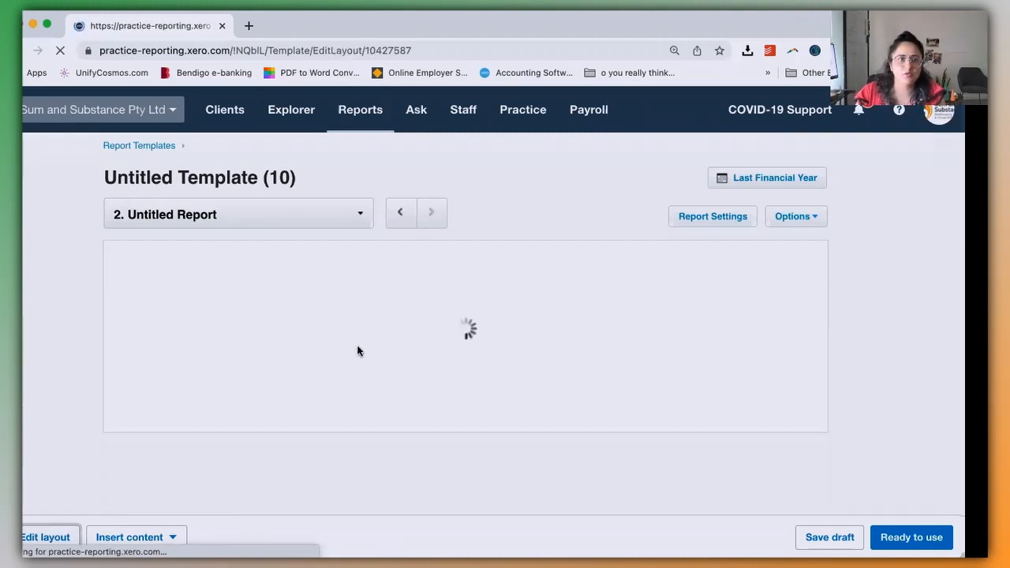
click(44, 536)
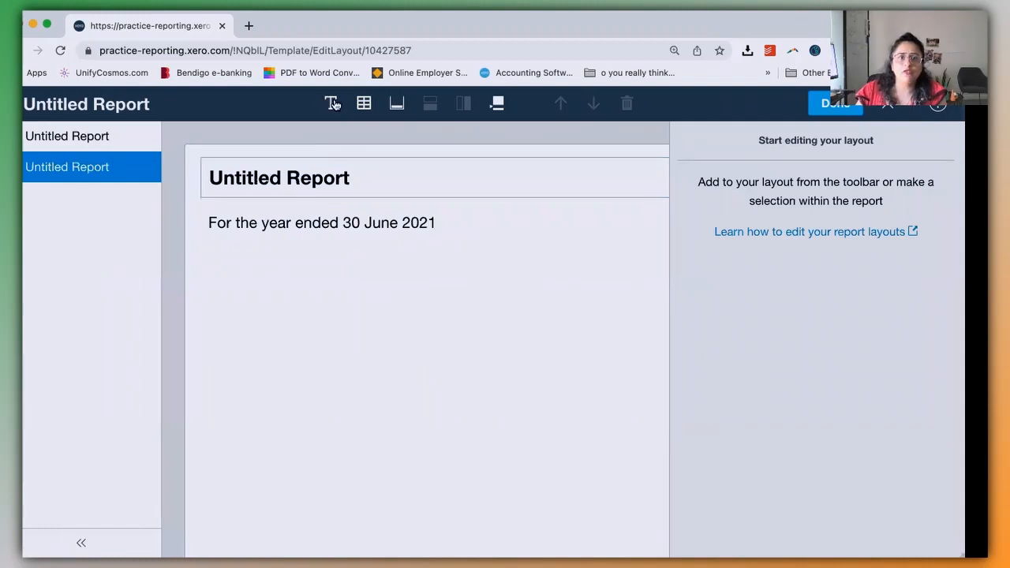
click(330, 104)
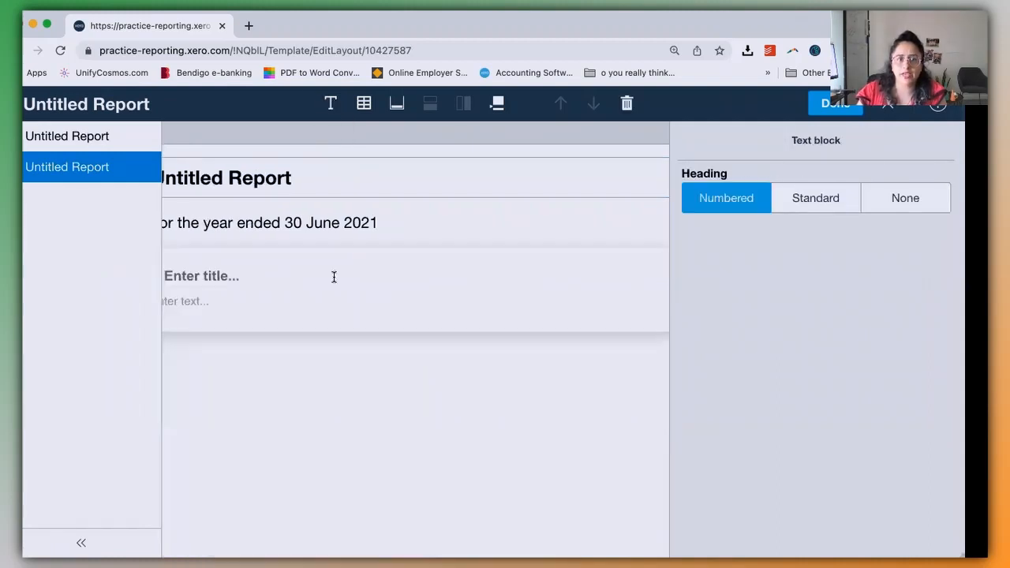
click(236, 287)
text(wr)
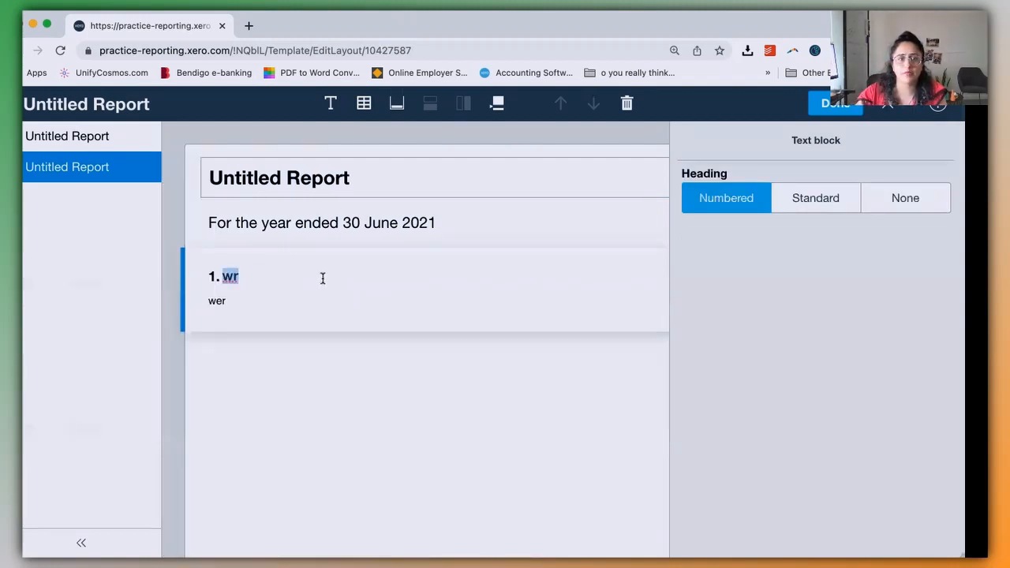
click(271, 300)
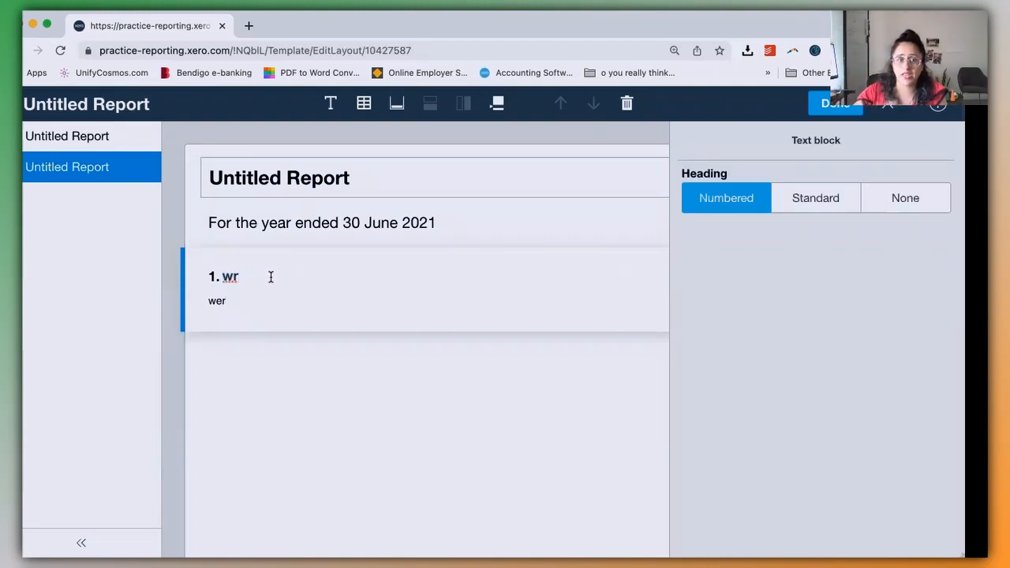
click(221, 299)
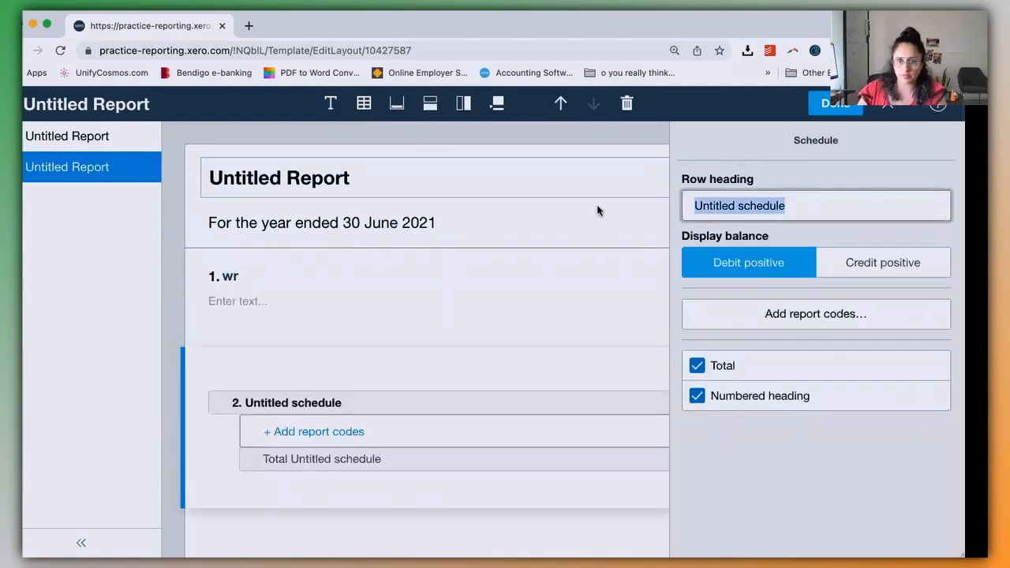
Step: Head the new schedule row 'Rental Properties'
text(Rental Properties)
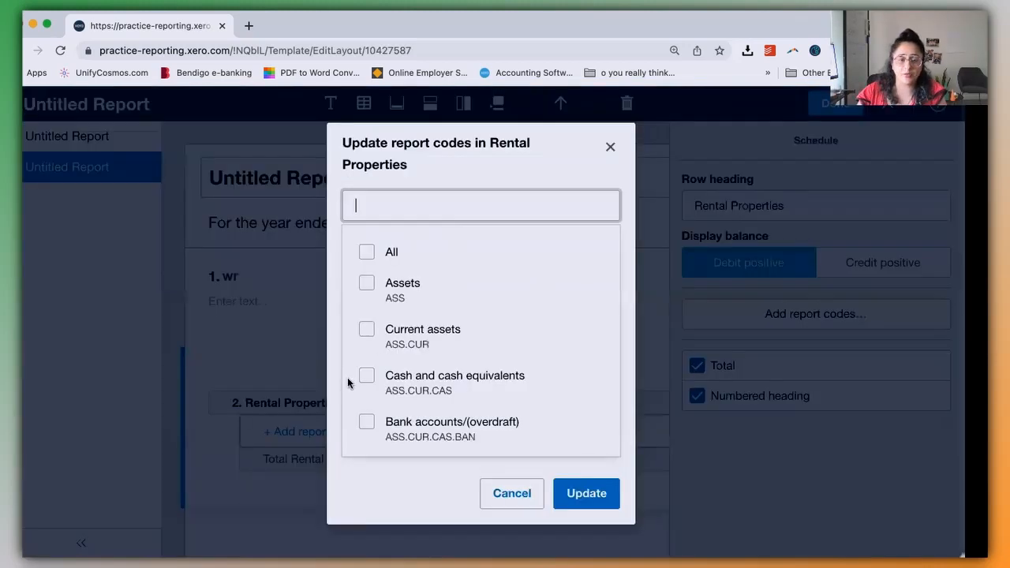
Step: Search 'inve' and tick Rental investment expenses, Investment revenue, Investment expenses and Gain on disposal of investments
text(ren,)
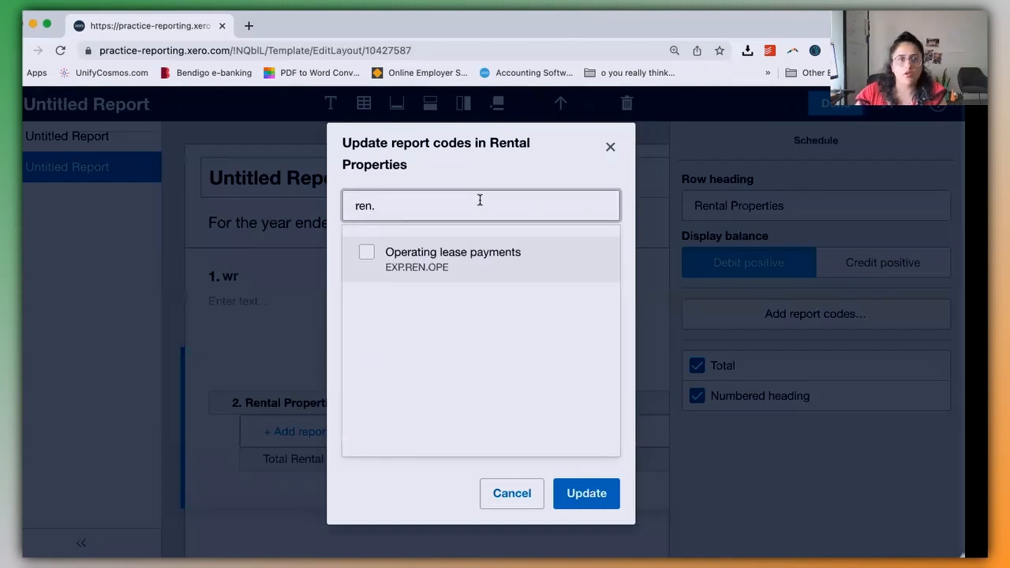
key(Backspace)
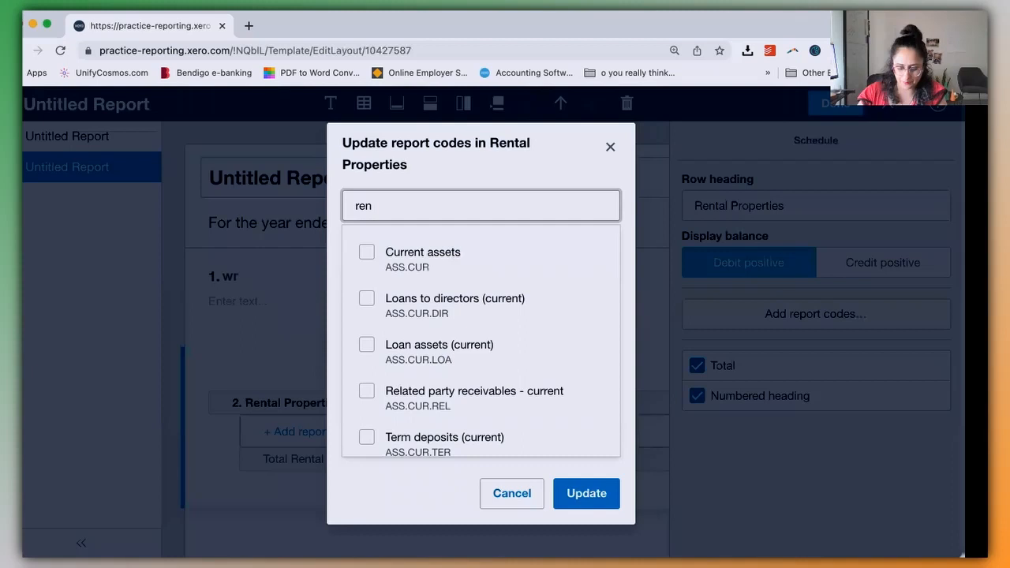
text(inve)
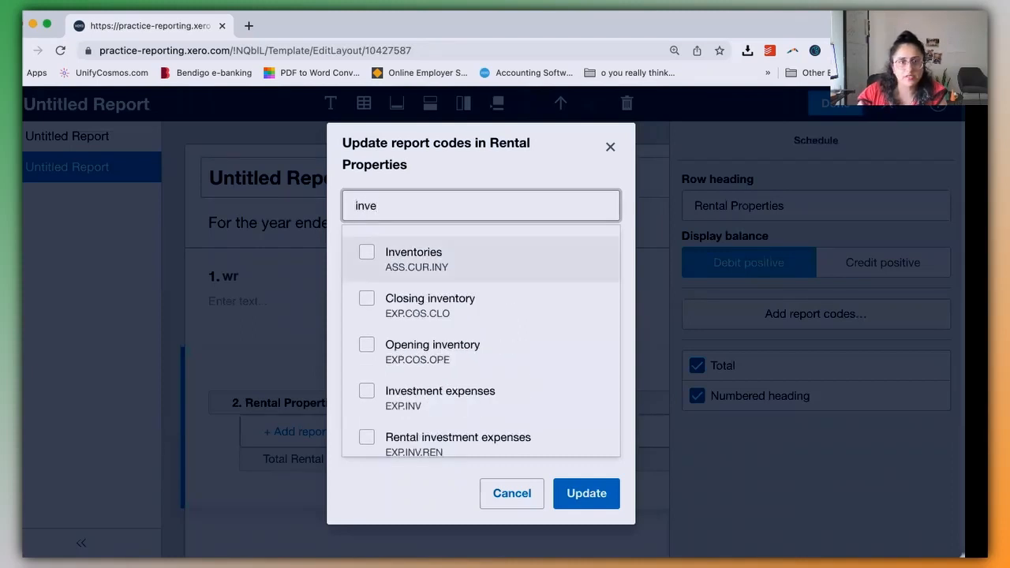
scroll(down, 3)
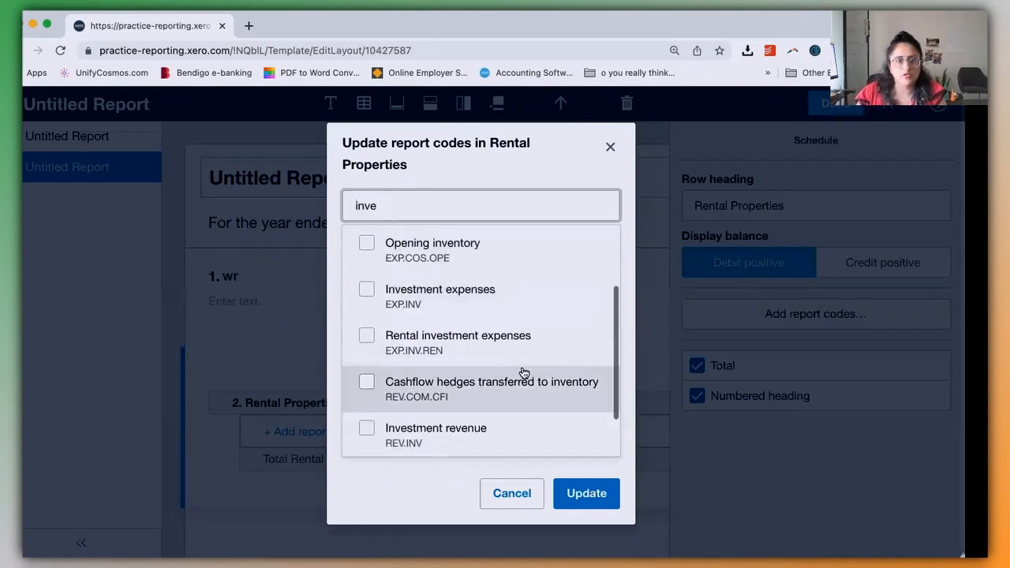
click(366, 334)
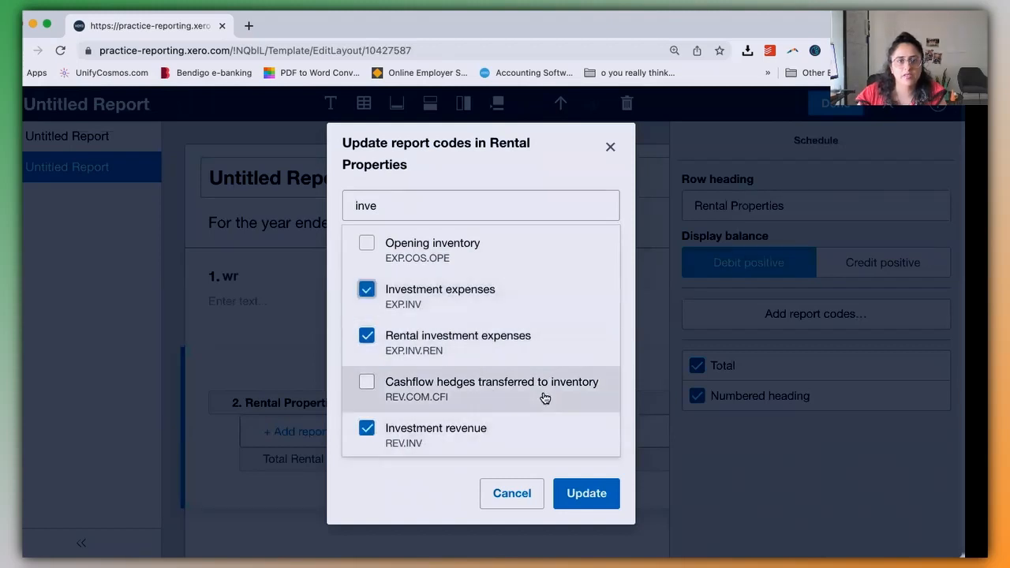
scroll(down, 3)
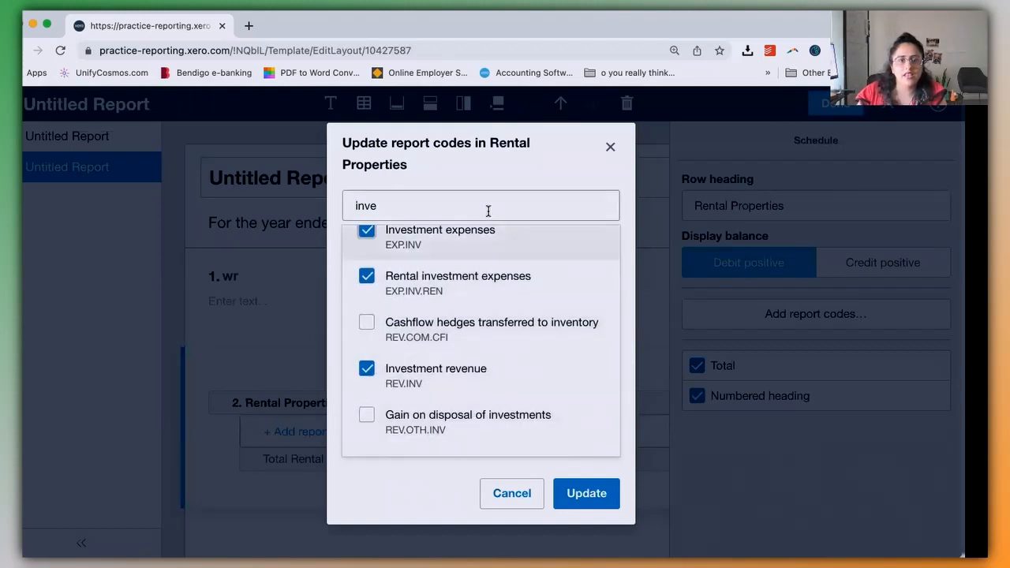
click(366, 413)
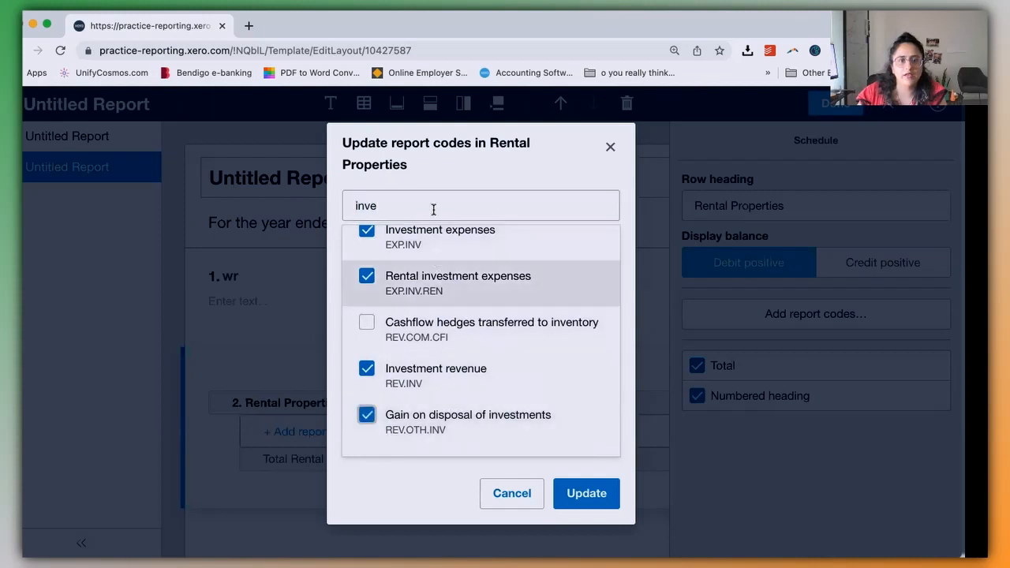
Step: Search 'loa', tick Loans (current) and update the schedule with the chosen codes
text(loan)
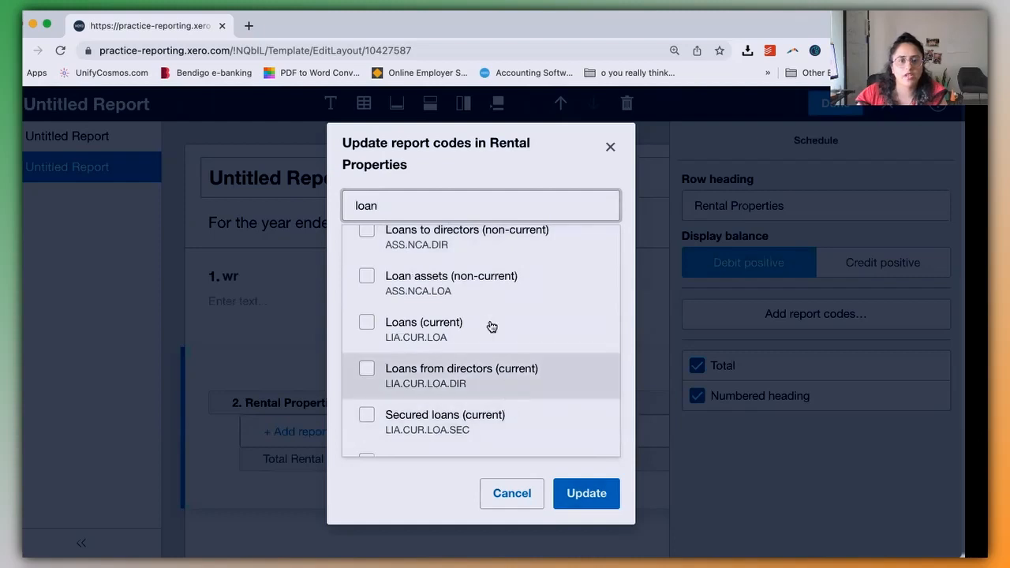
click(366, 322)
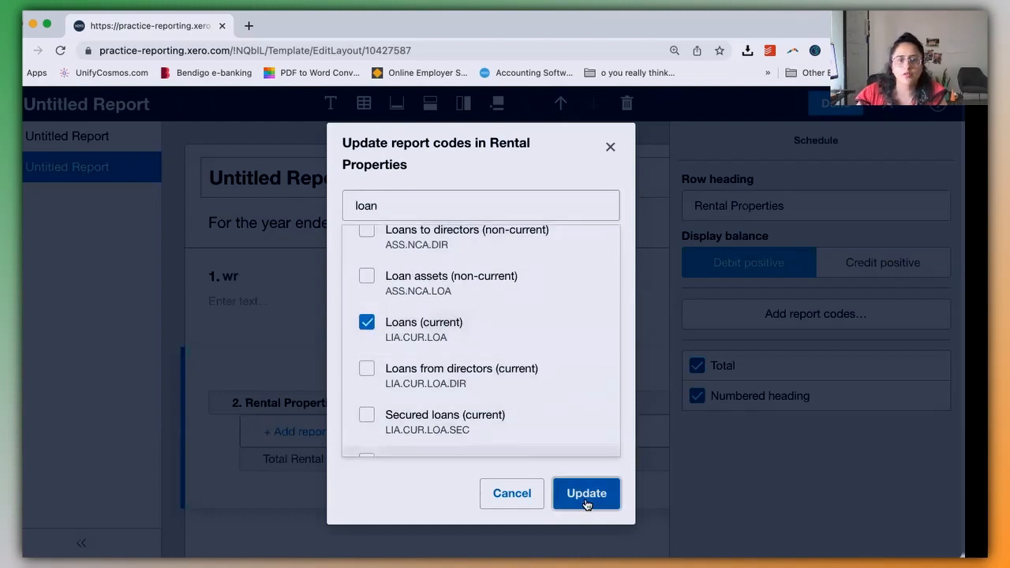
click(587, 493)
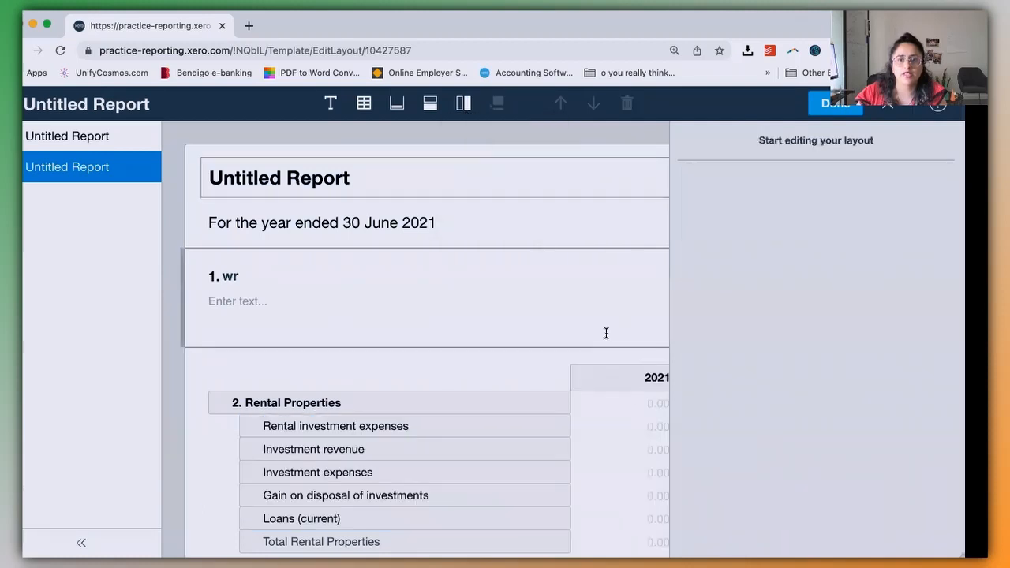
scroll(down, 3)
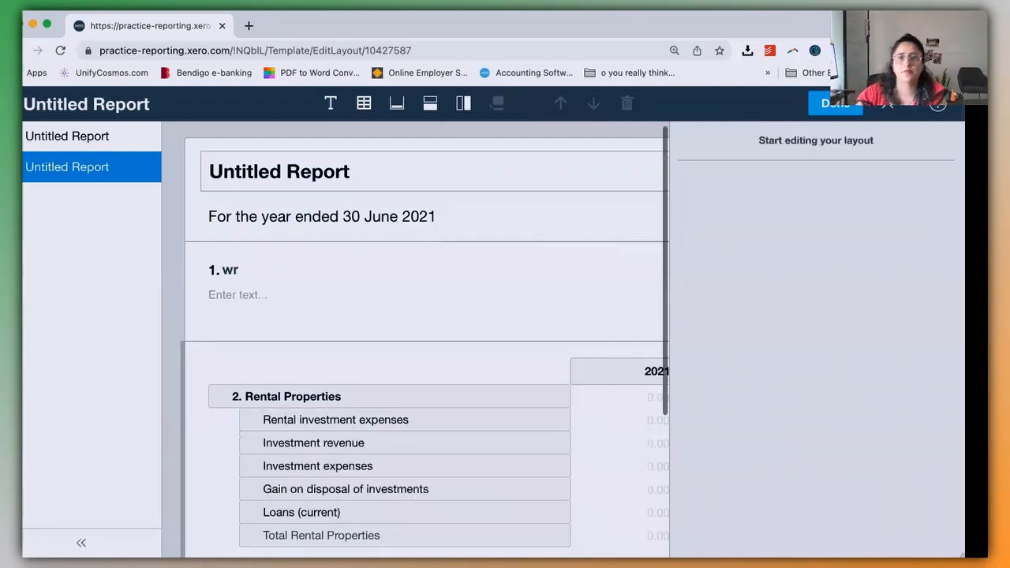
scroll(down, 3)
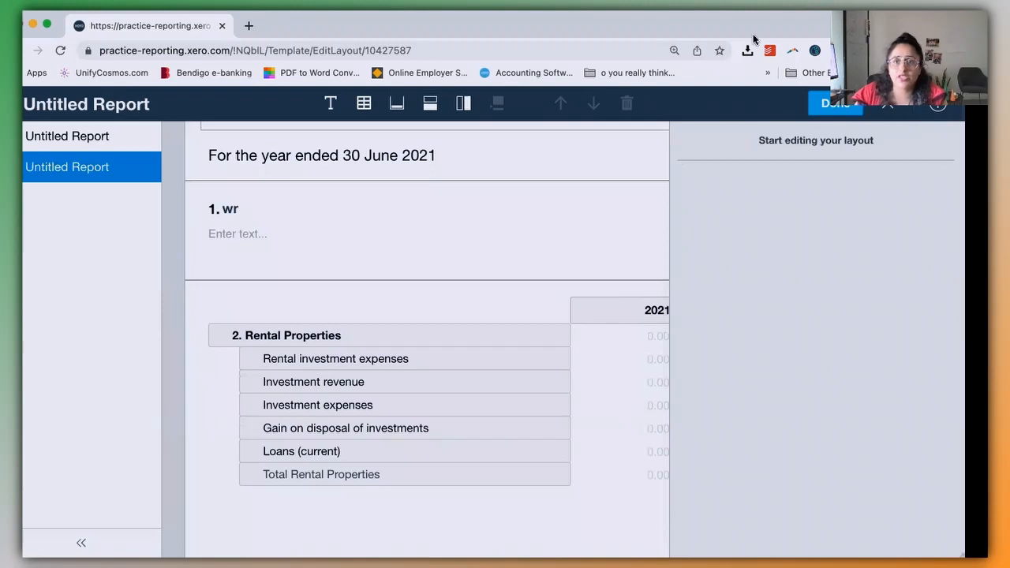
mouse_move(564, 60)
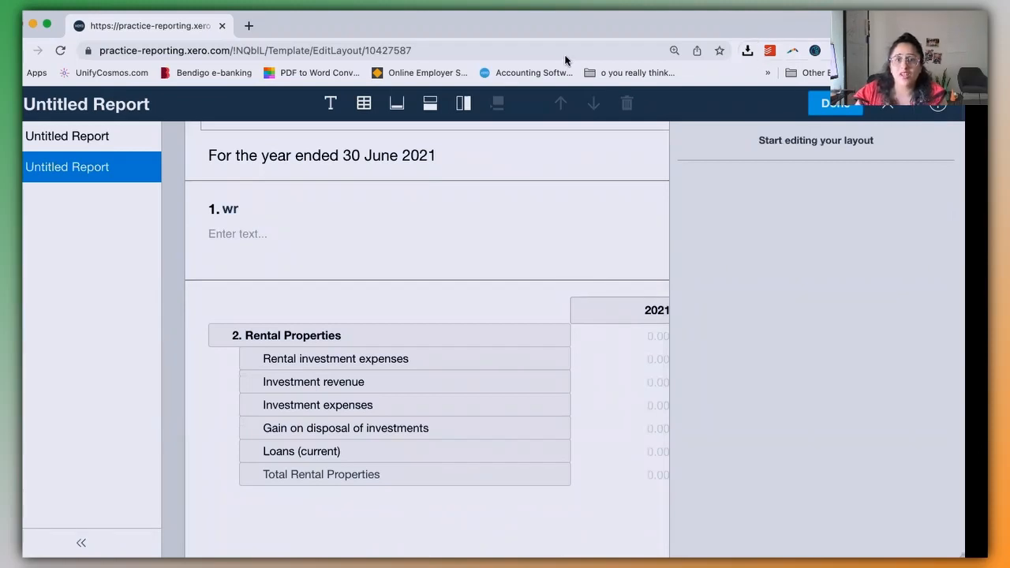